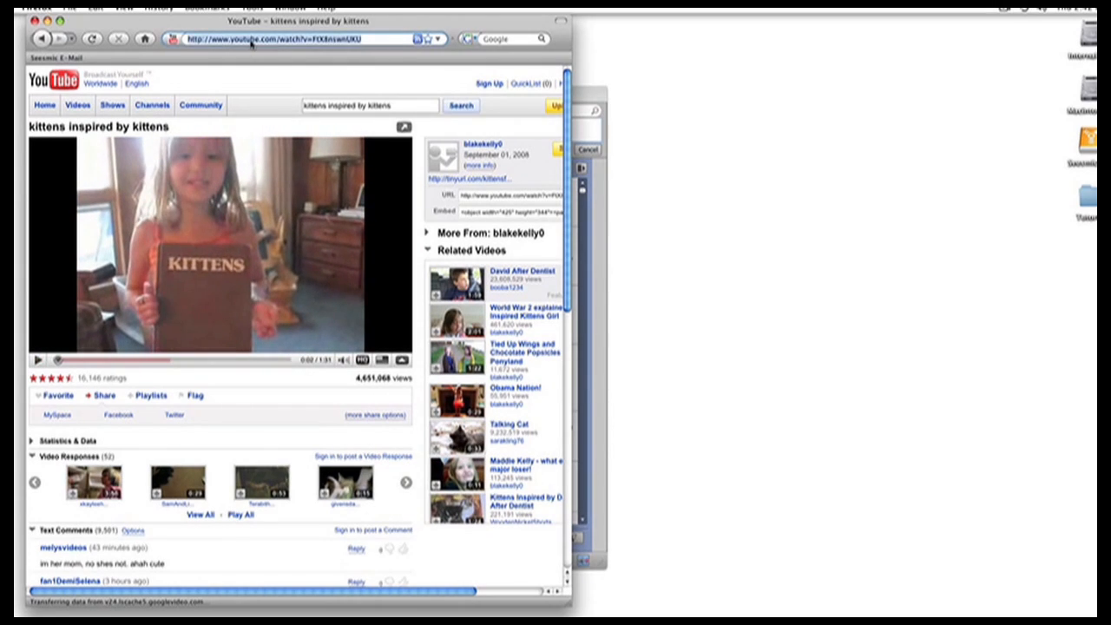
# Select the kittens inspired by kittens YouTube URL in the Firefox address bar
pyautogui.click(249, 218)
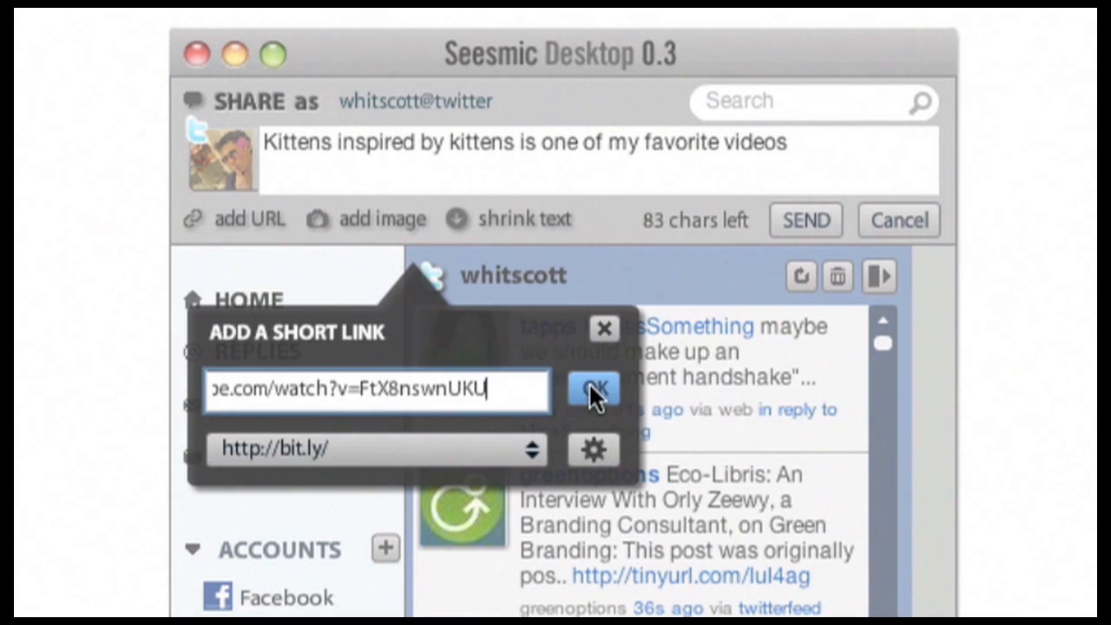
# Confirm the Add a Short Link popup to add the video link
pyautogui.click(594, 389)
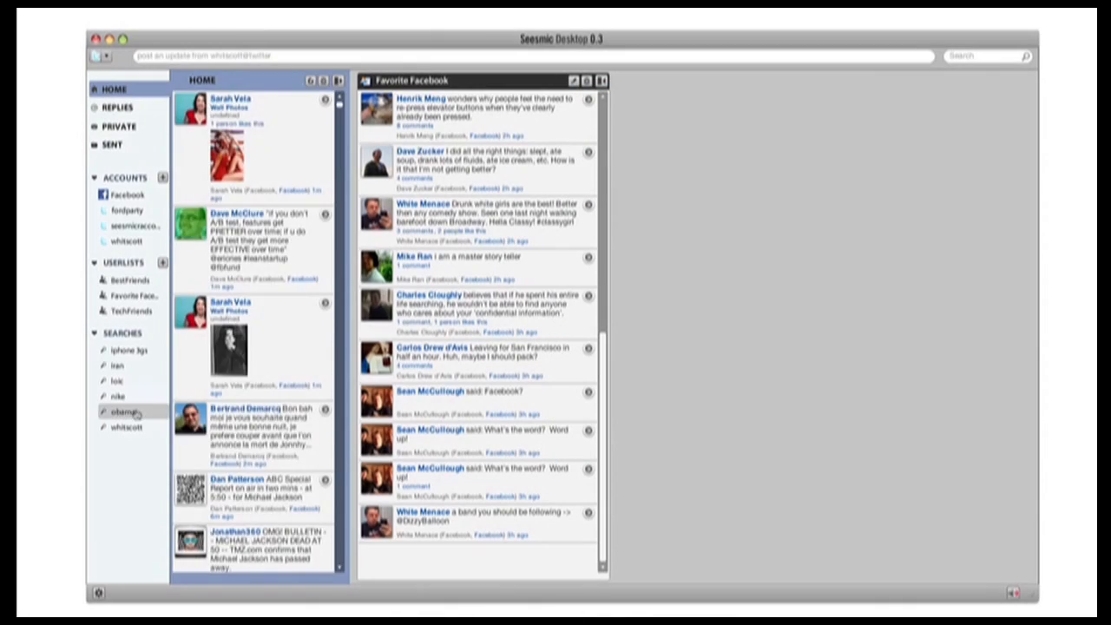
pyautogui.click(124, 411)
pyautogui.write("OMG you have to see the new Miley Cyrus vid, I can't believe I went for so long without it. Oh and you're so fat because you ate that chkn rrito yesterday. :P")
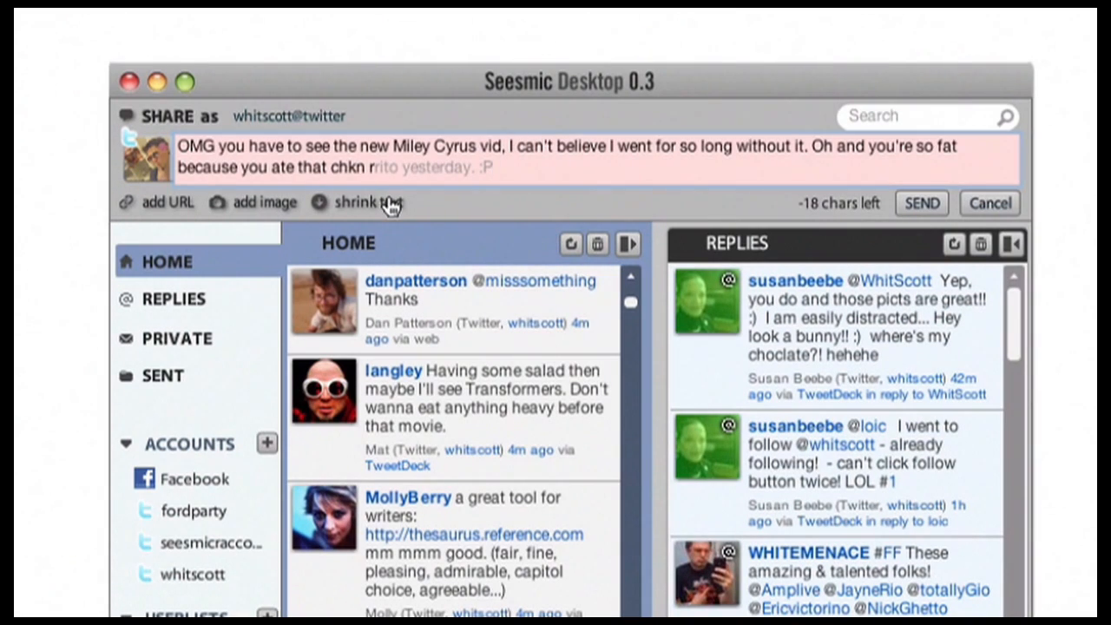
# Use 'shrink text' to abbreviate the Miley Cyrus draft, leaving 8 characters spare
pyautogui.click(369, 202)
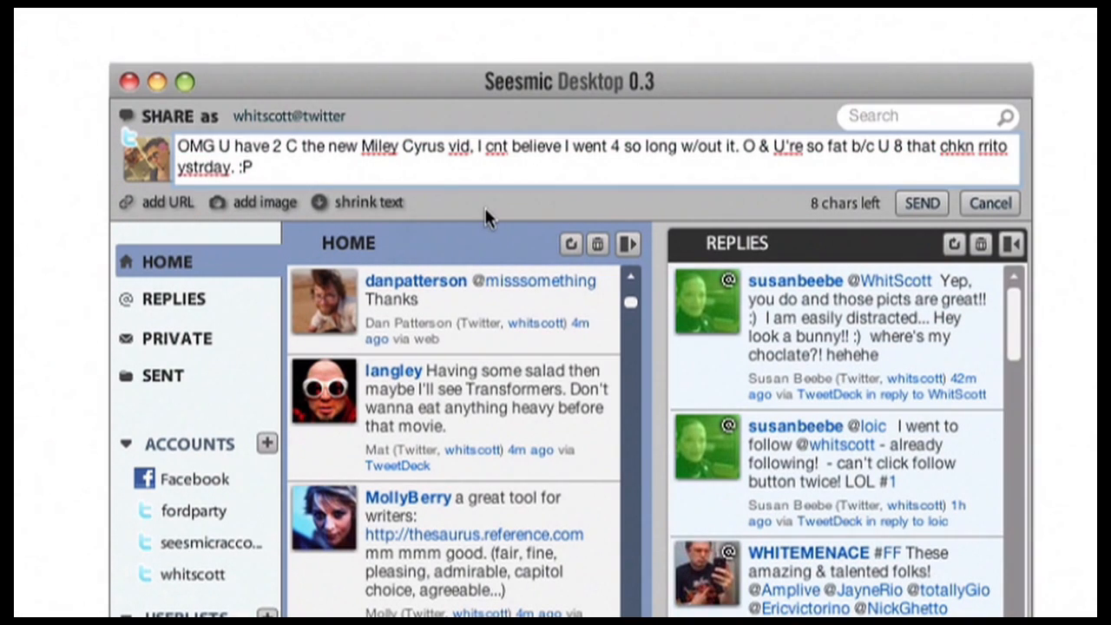